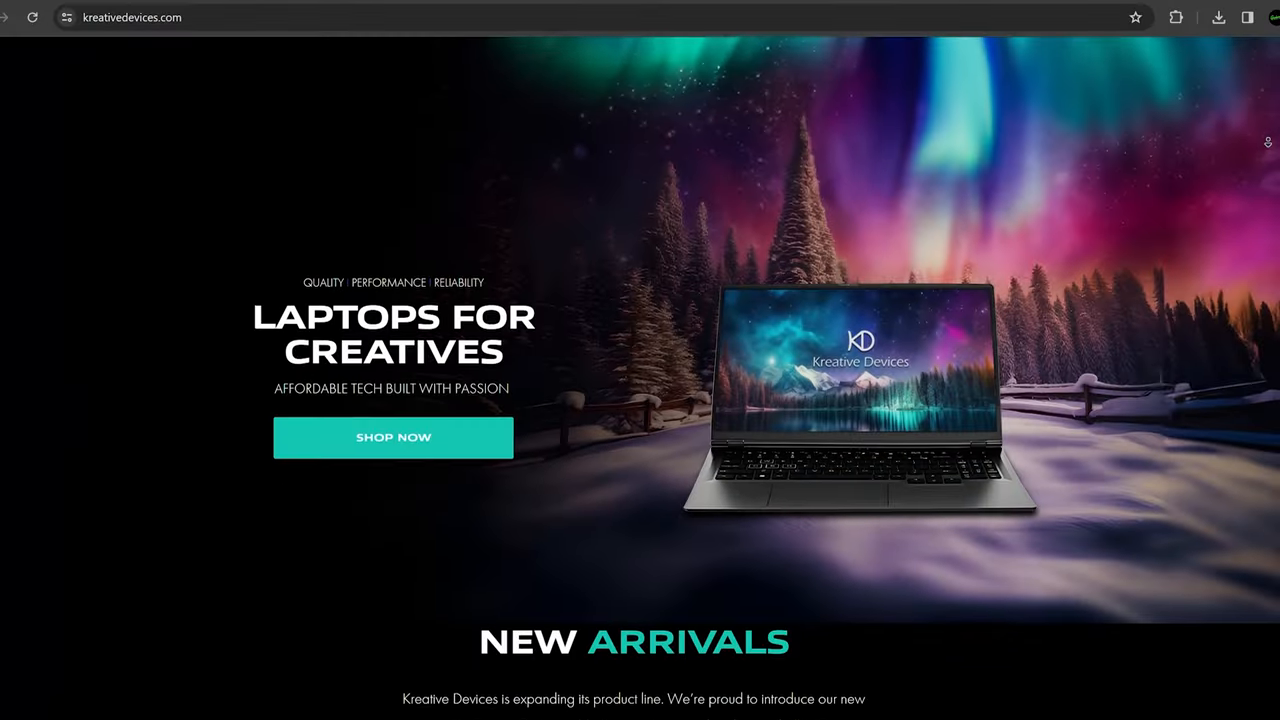
scroll(down, 3)
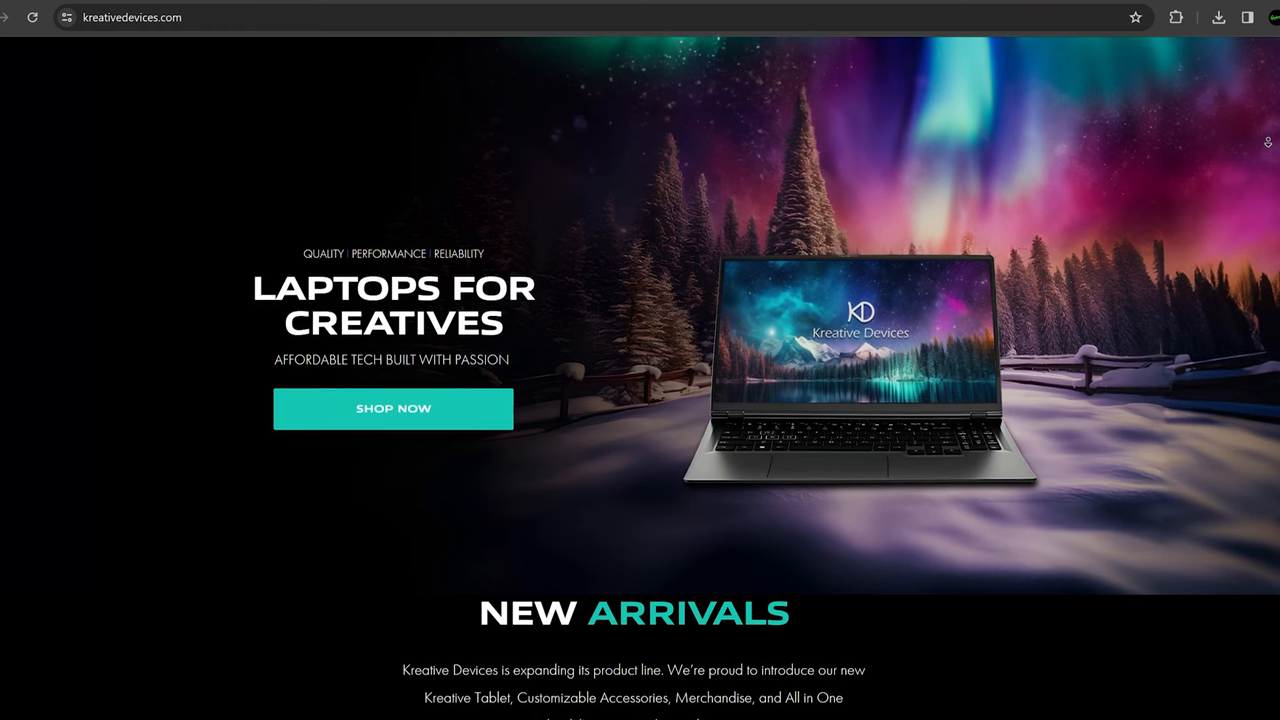
scroll(down, 3)
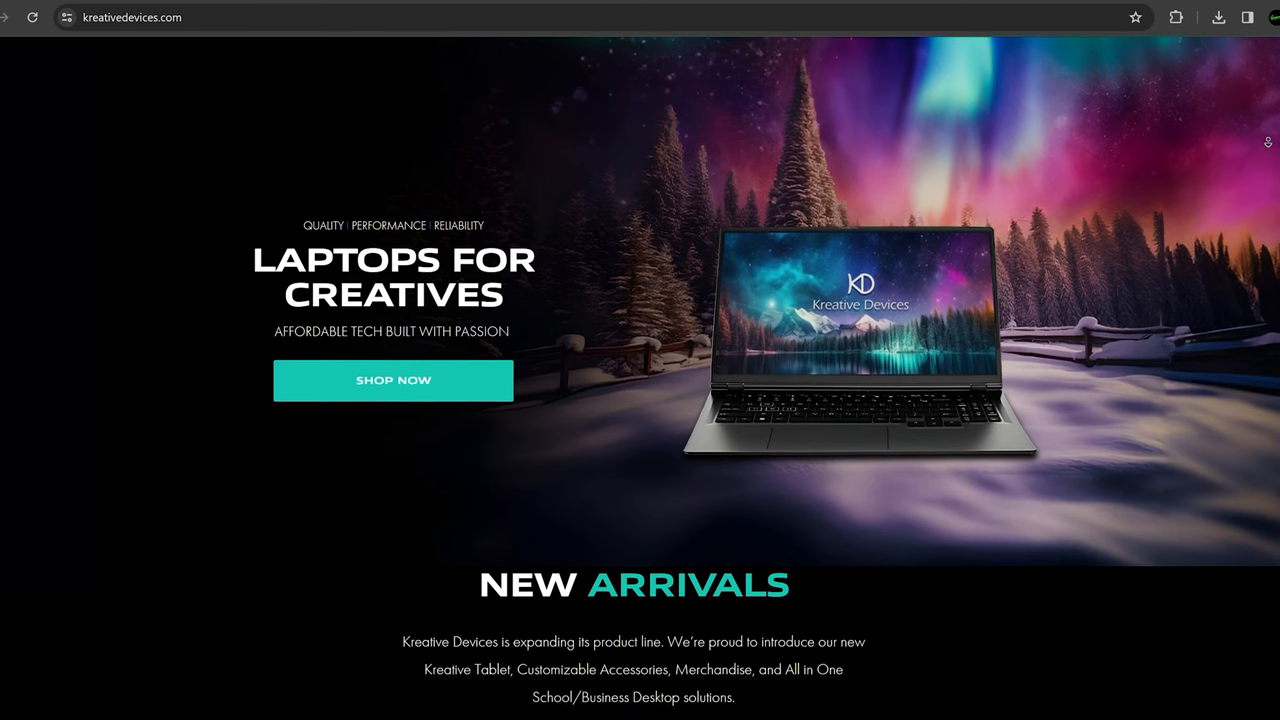